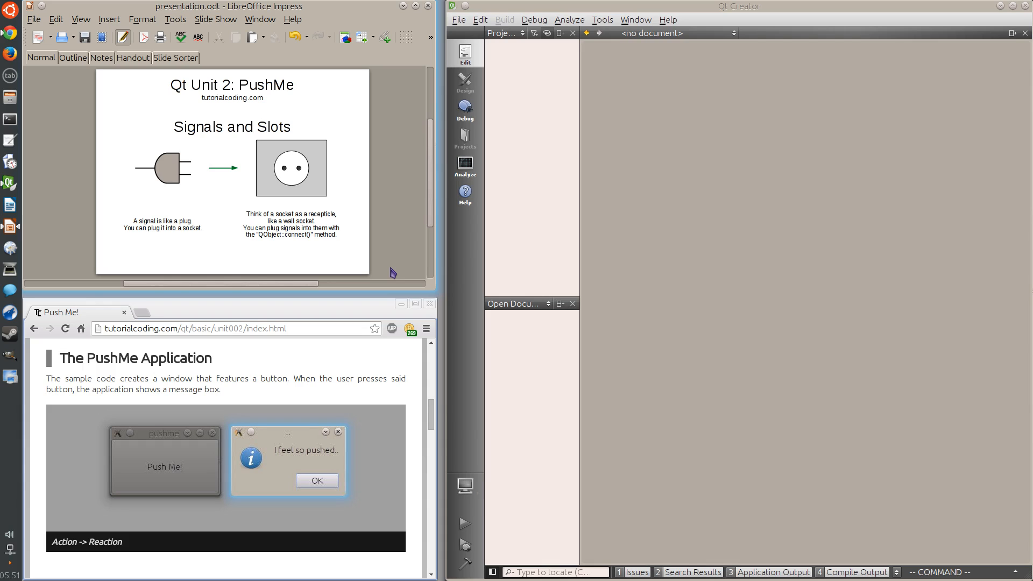
mouse_move(387, 259)
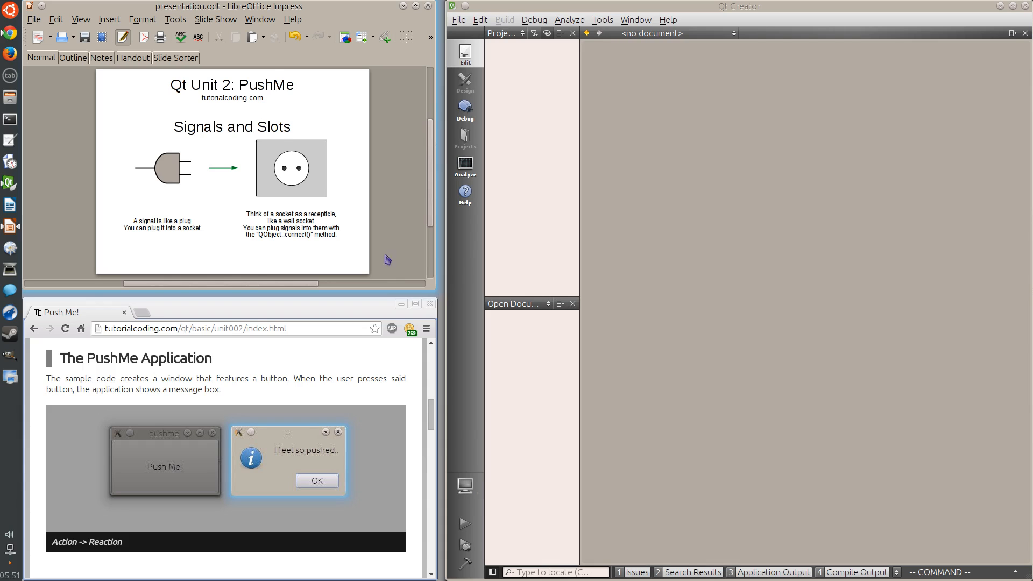
Bring up Qt Creator's file and project actions from the File menu.
left_click(458, 19)
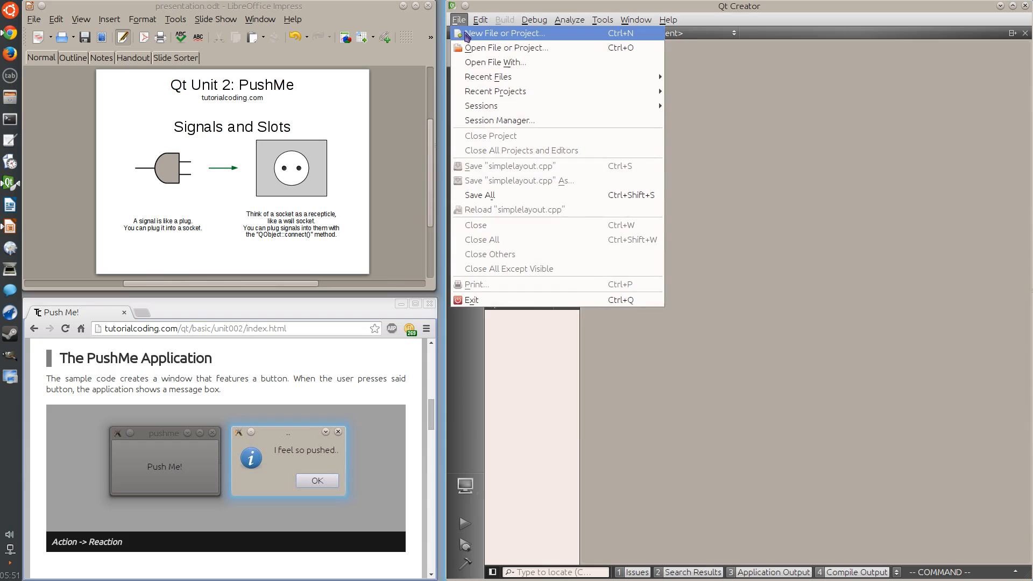
Create a Qt Widgets project named pushme with class PushMe based on QWidget, no form.
left_click(504, 33)
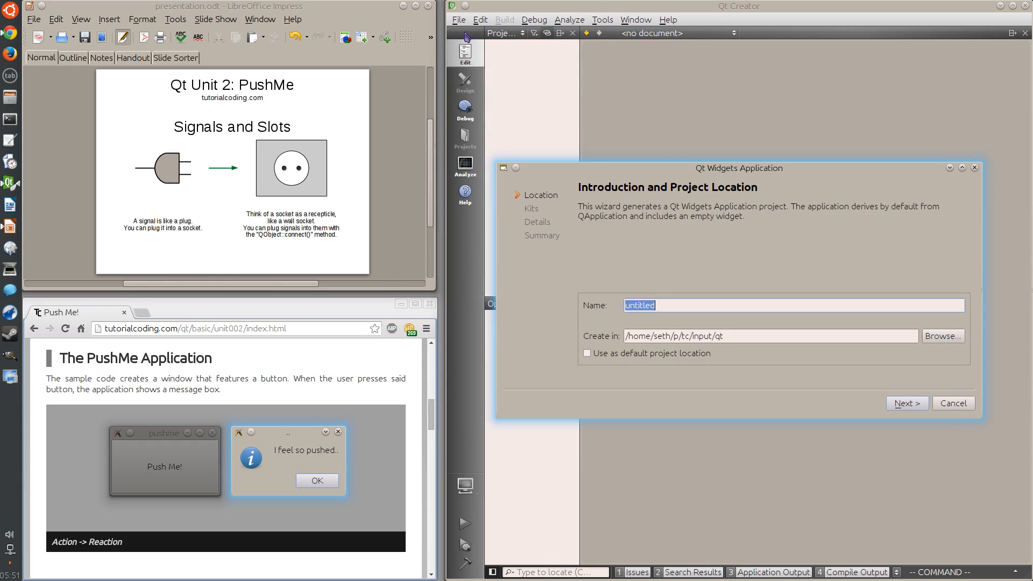
type("pushme")
left_click(770, 336)
type("tm")
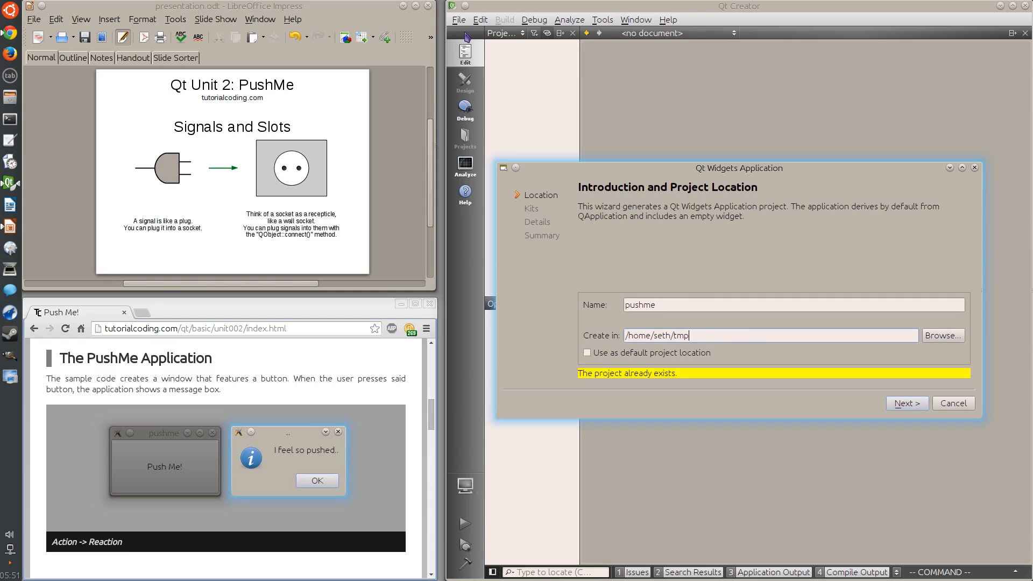
mouse_move(756, 267)
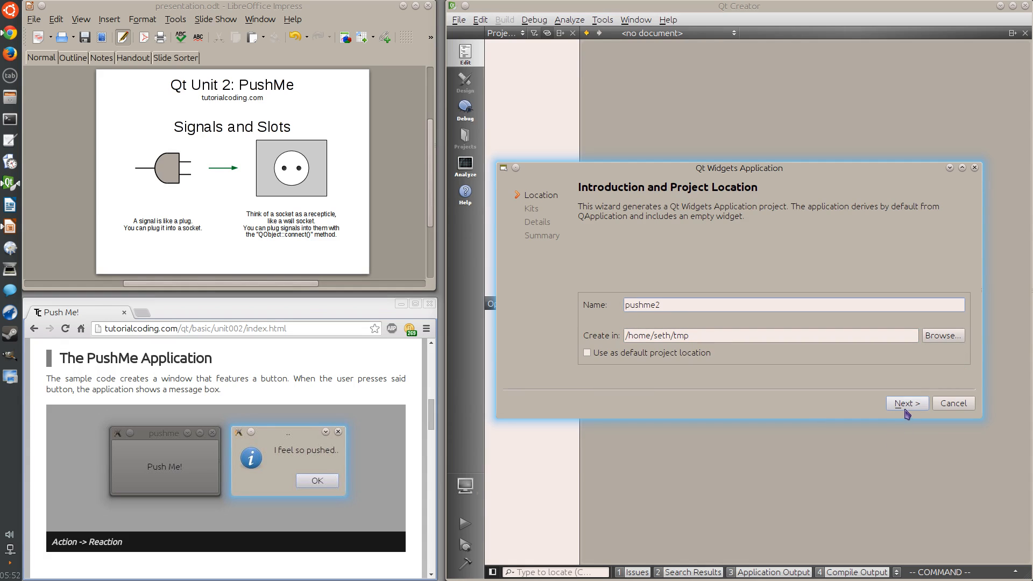
left_click(905, 403)
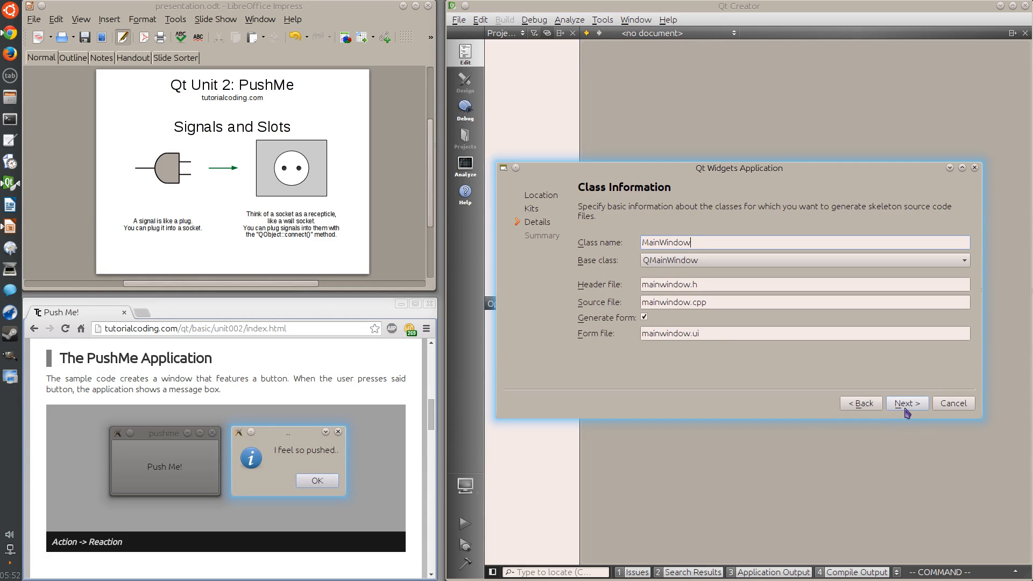
type("PushMe")
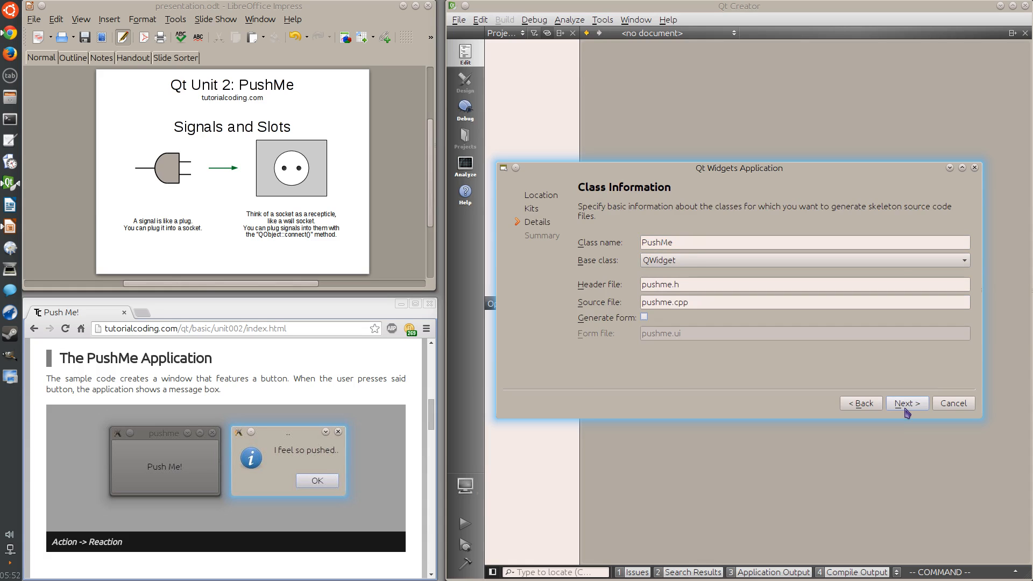
left_click(906, 402)
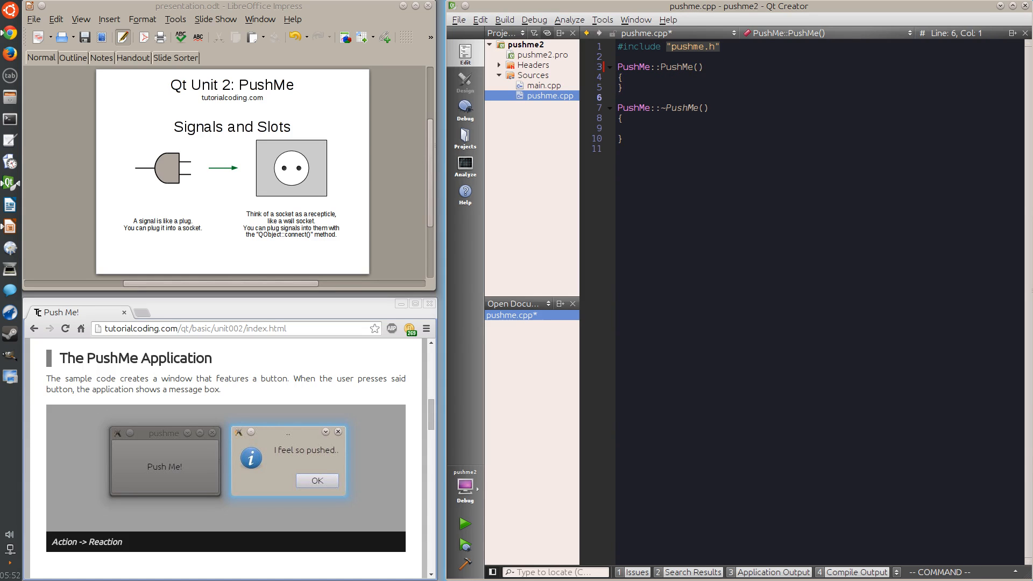
Bring pushme.h up for editing and remove the destructor declaration.
left_click(545, 76)
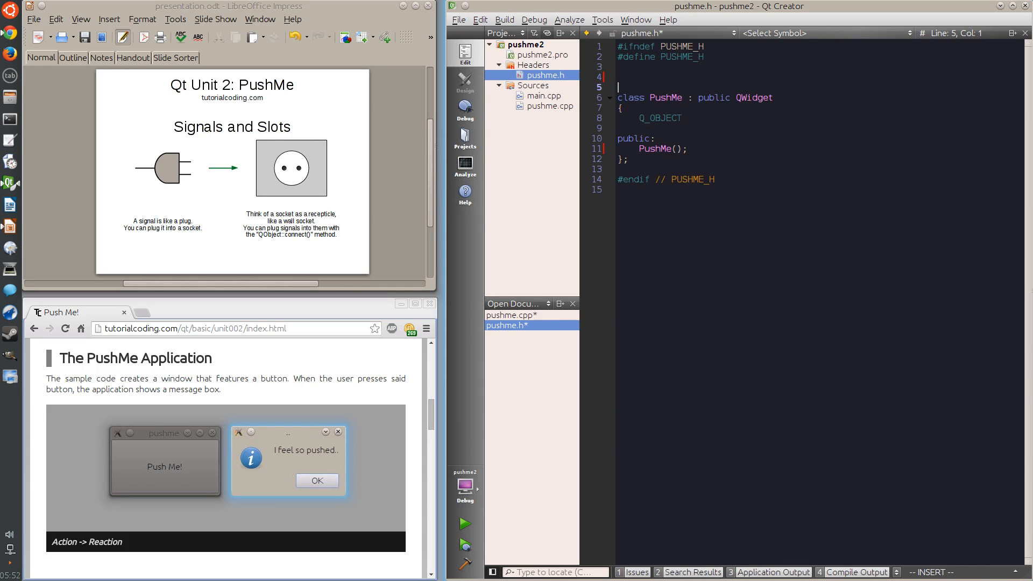
Add #include <QPushButton> and #include <QMessageBox> at the top of pushme.h.
type("#")
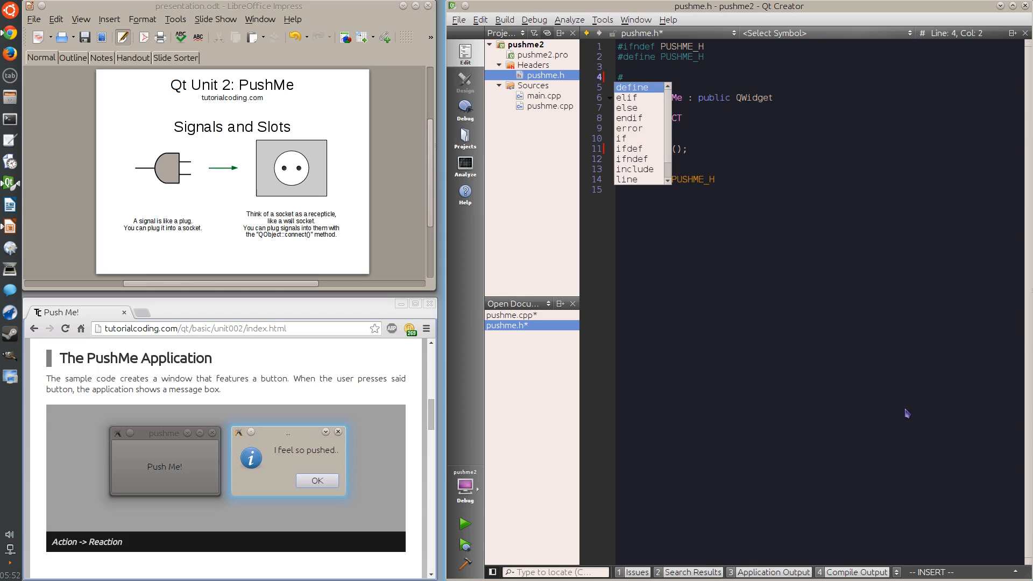
type("include <")
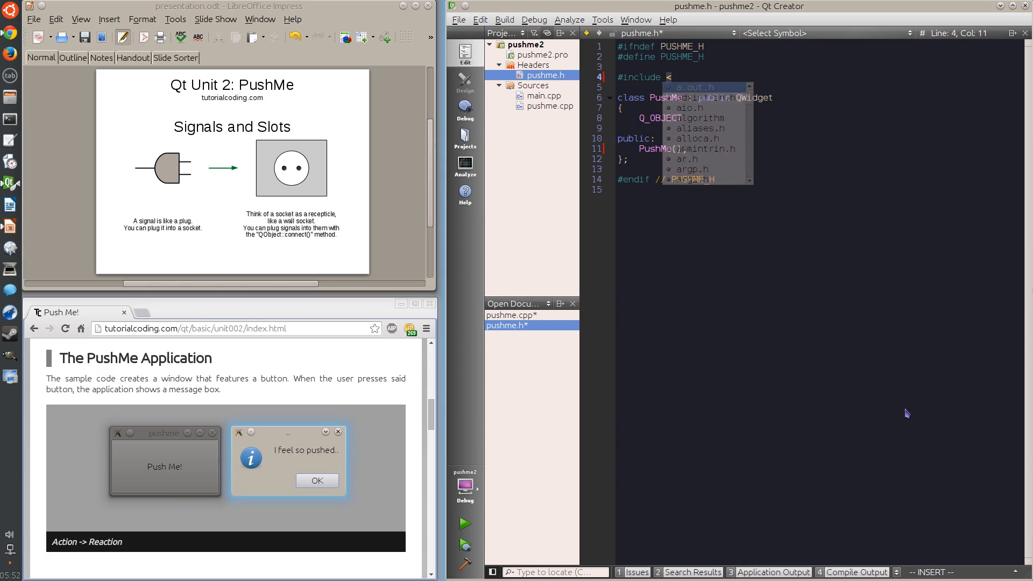
type("QPuh")
left_click(820, 87)
type("#include <")
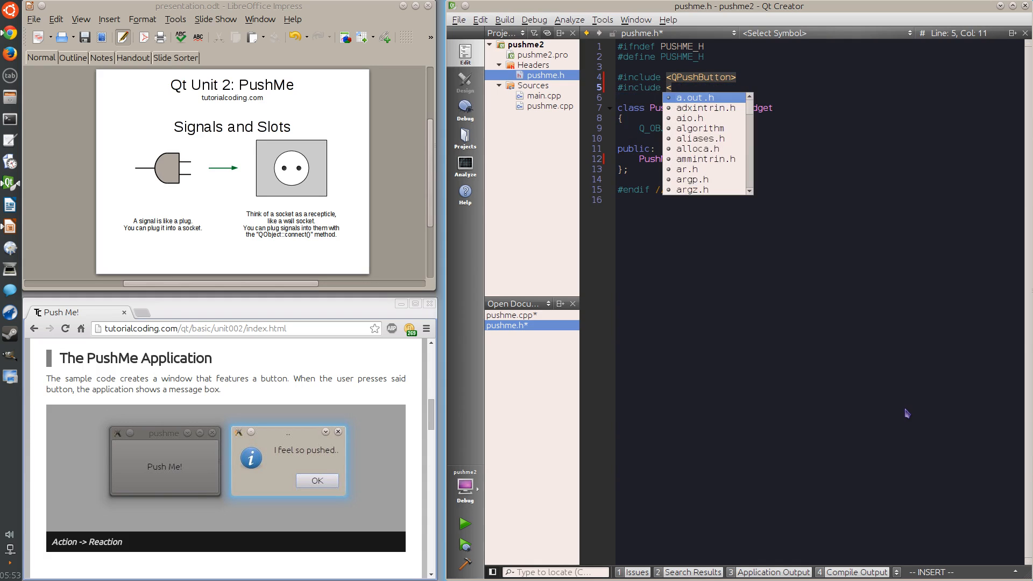
type("QMesg")
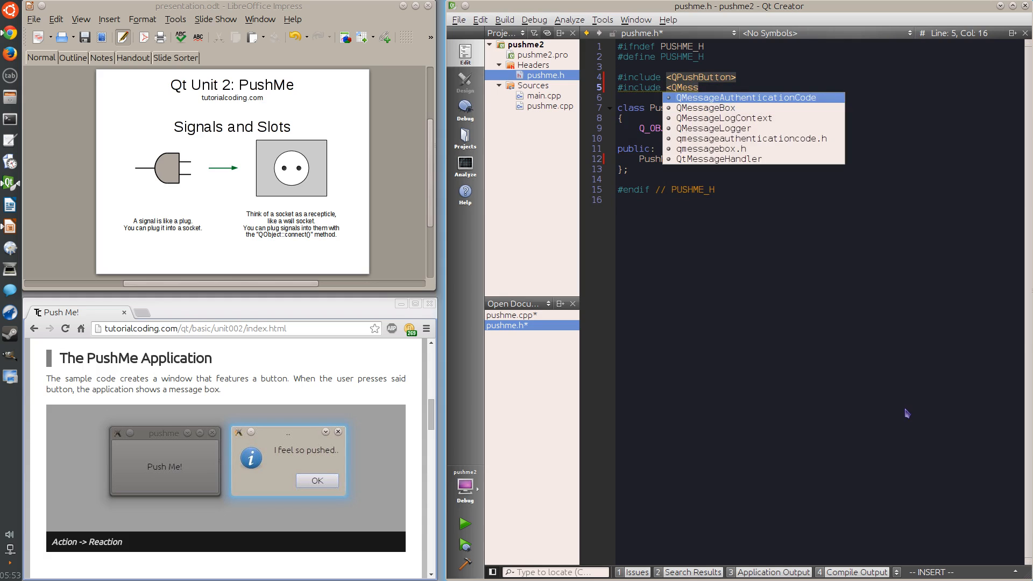
key("Enter")
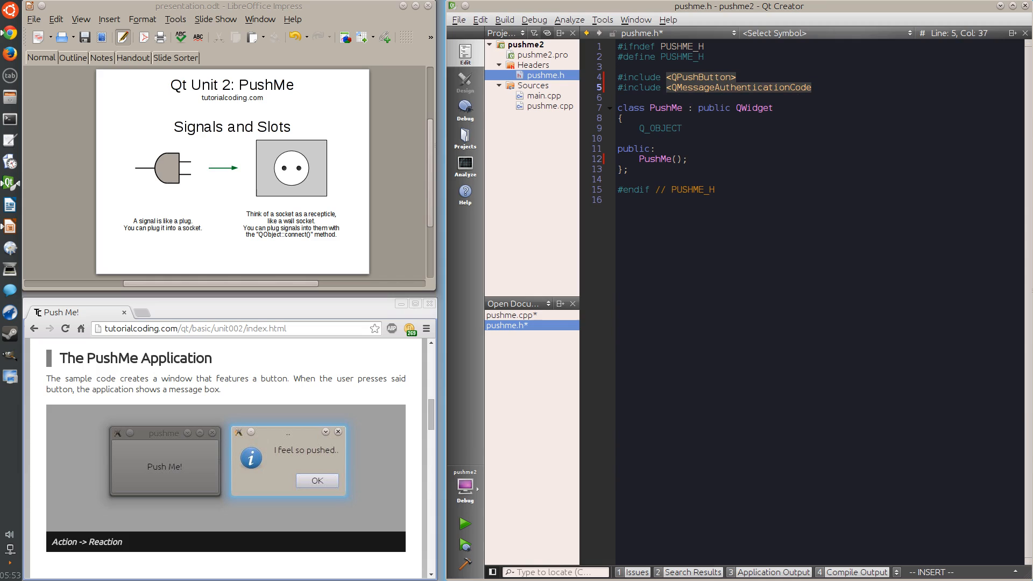
key("BackSpace")
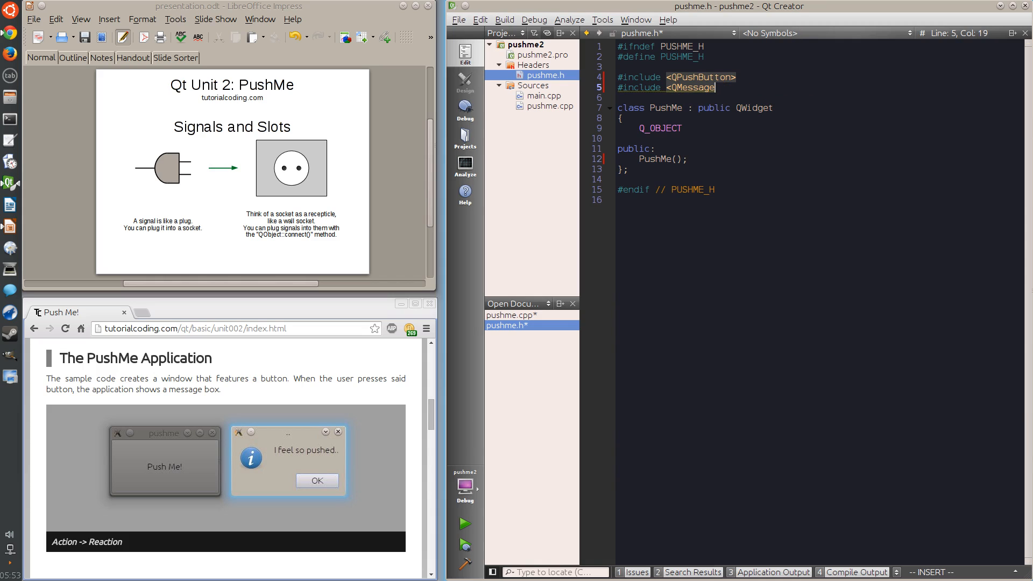
type("Box>")
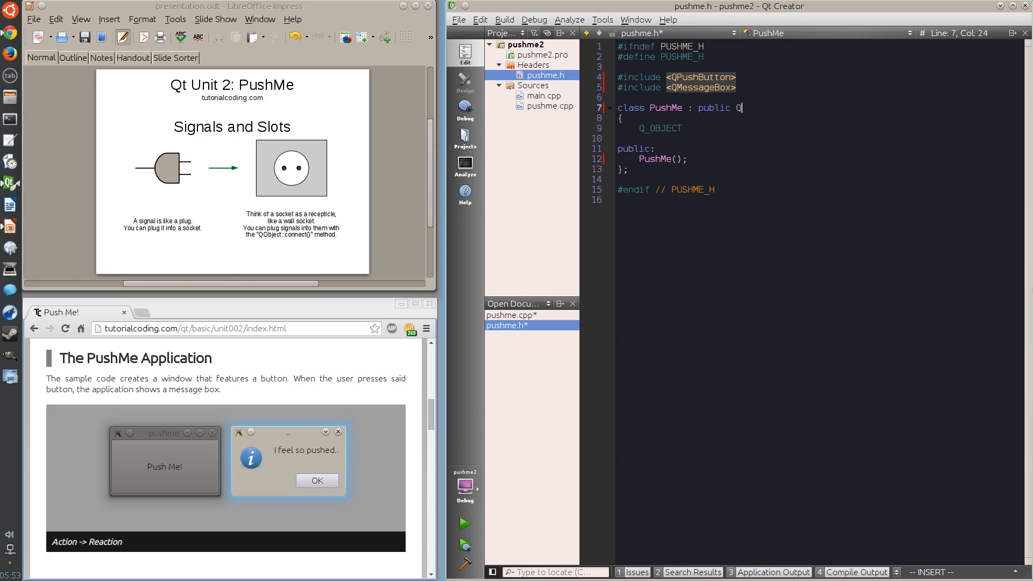
Change PushMe's base class from QWidget to QPushButton.
type("PushB")
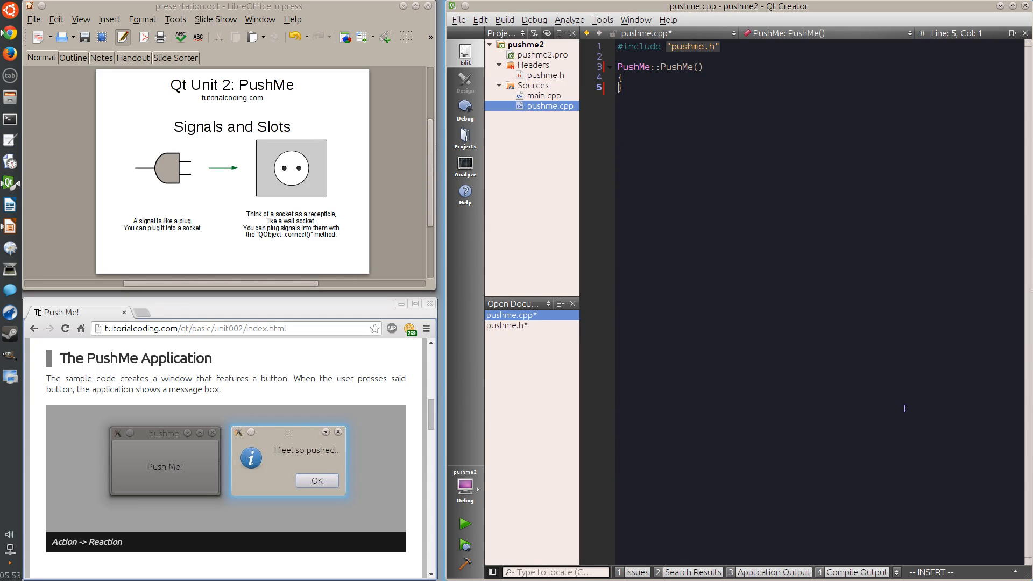
Have the PushMe constructor call setText("Push Me!"); in pushme.cpp.
type("o")
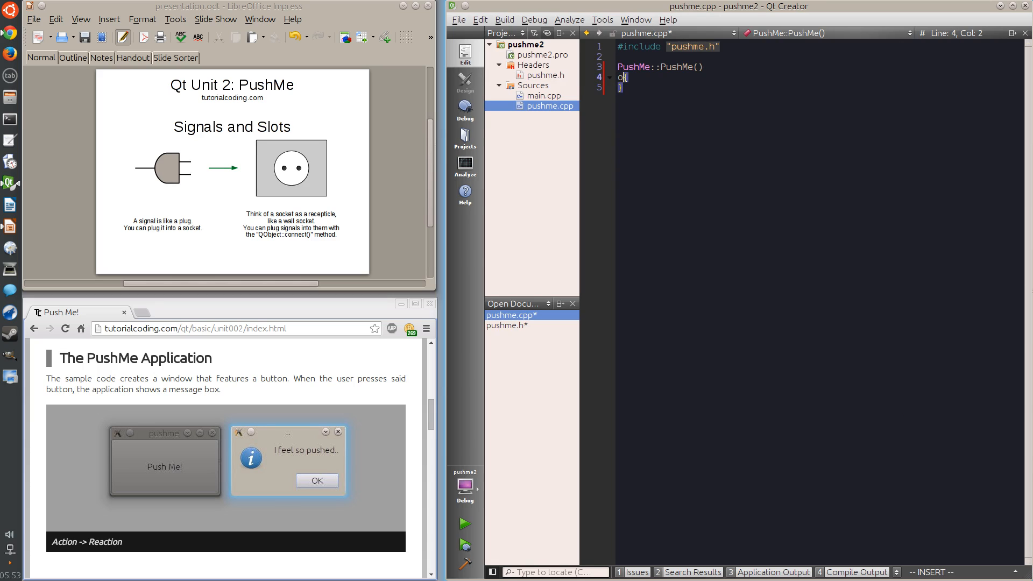
type("s")
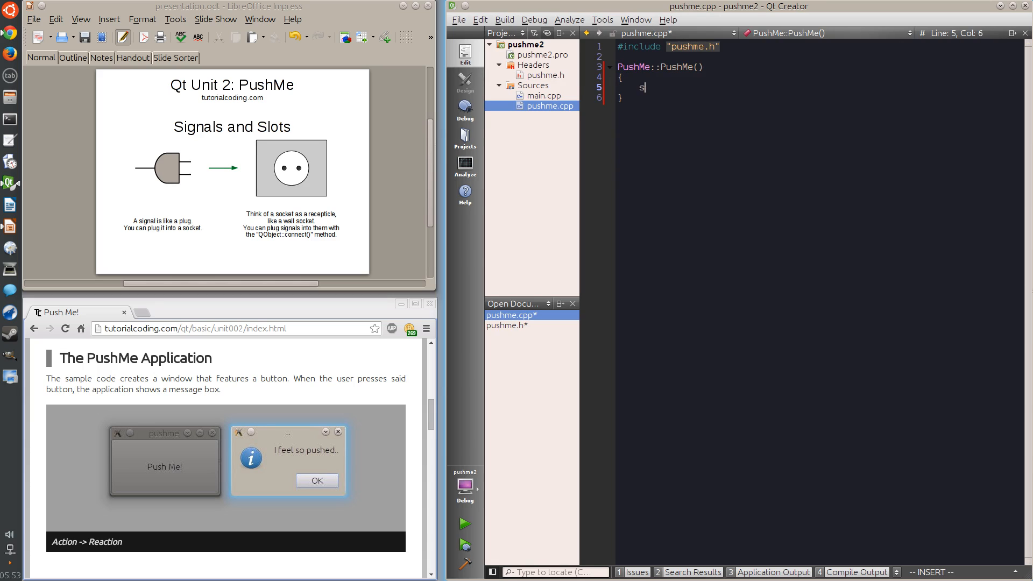
type("etText()")
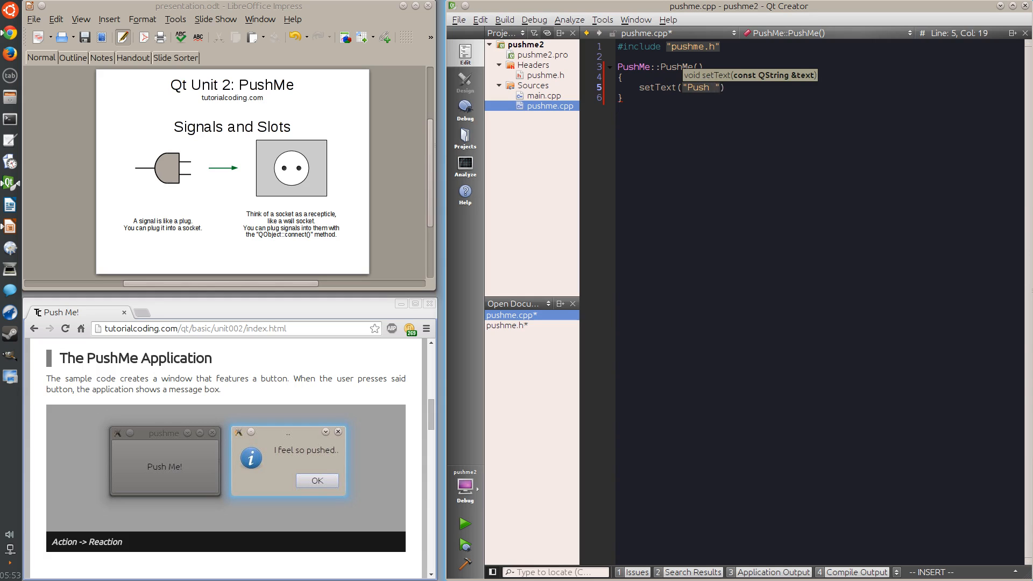
type("Me!\");")
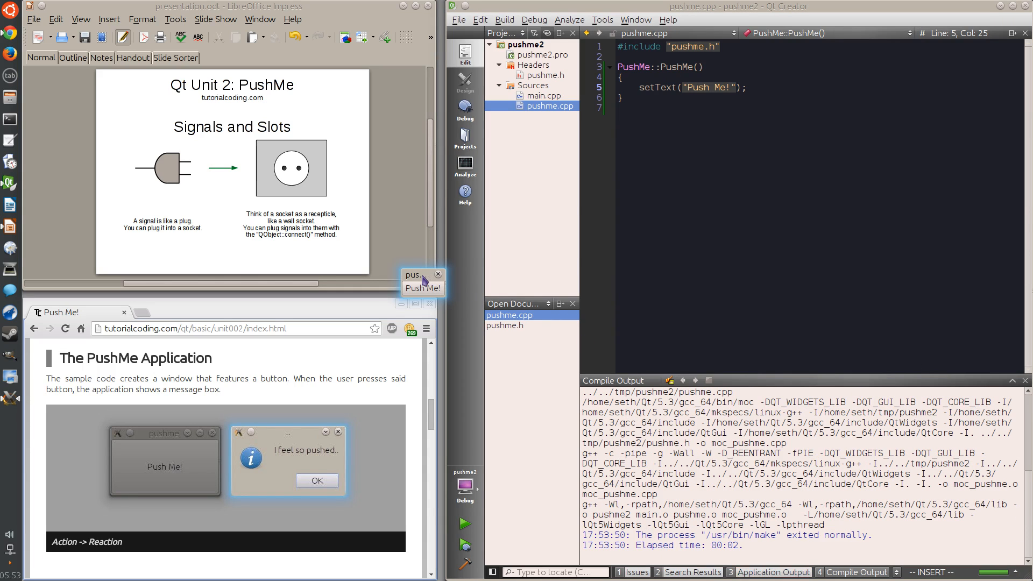
mouse_move(413, 315)
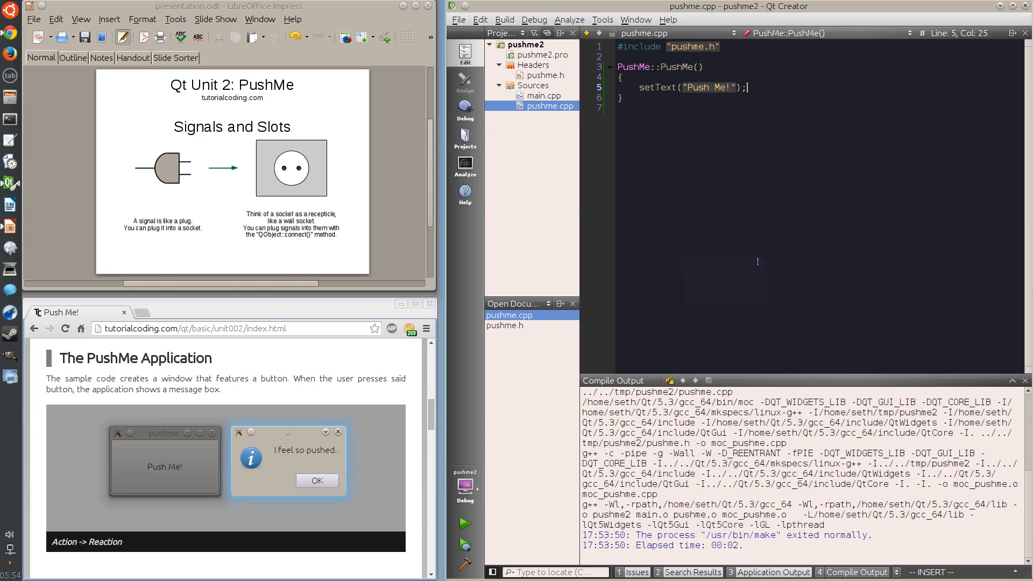
Declare a private slot void onClicked(); in the PushMe class in pushme.h.
left_click(545, 76)
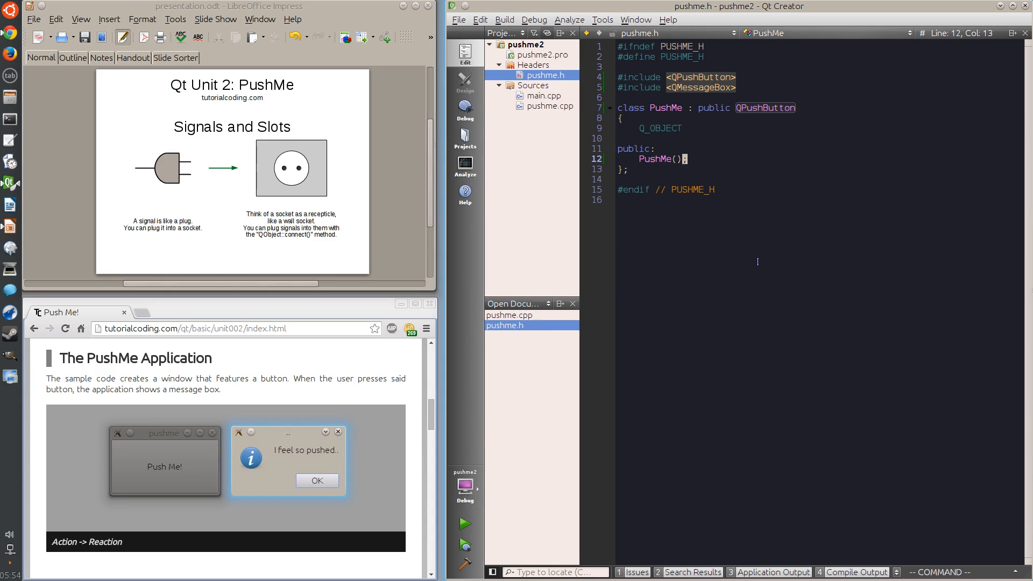
type("priva")
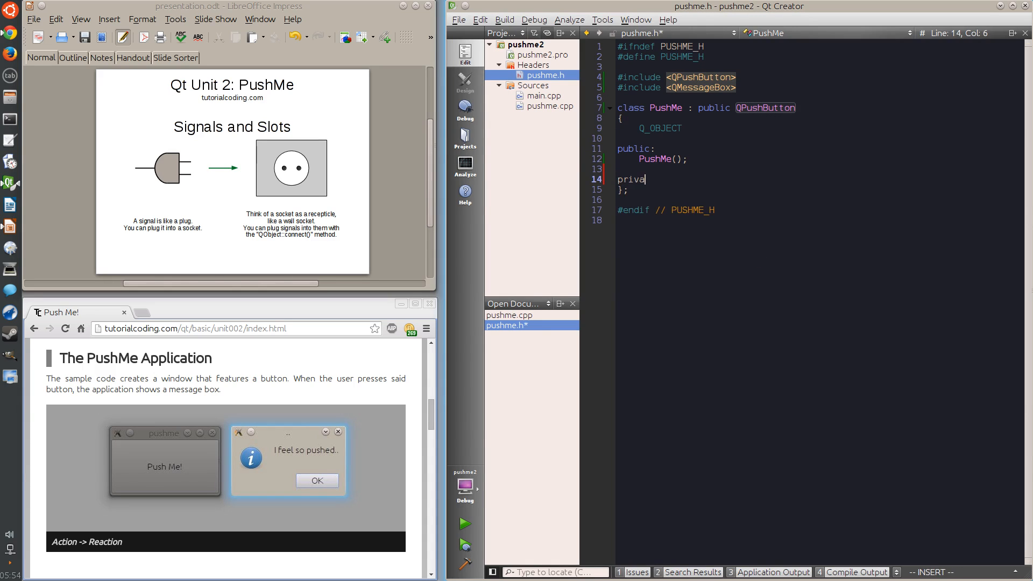
type("te slots:")
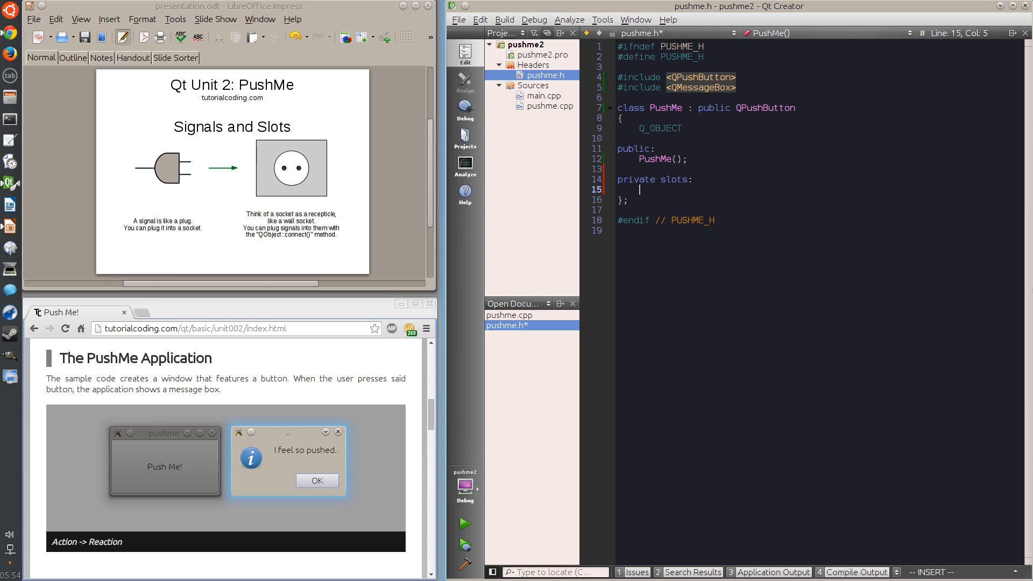
type("void onClicked")
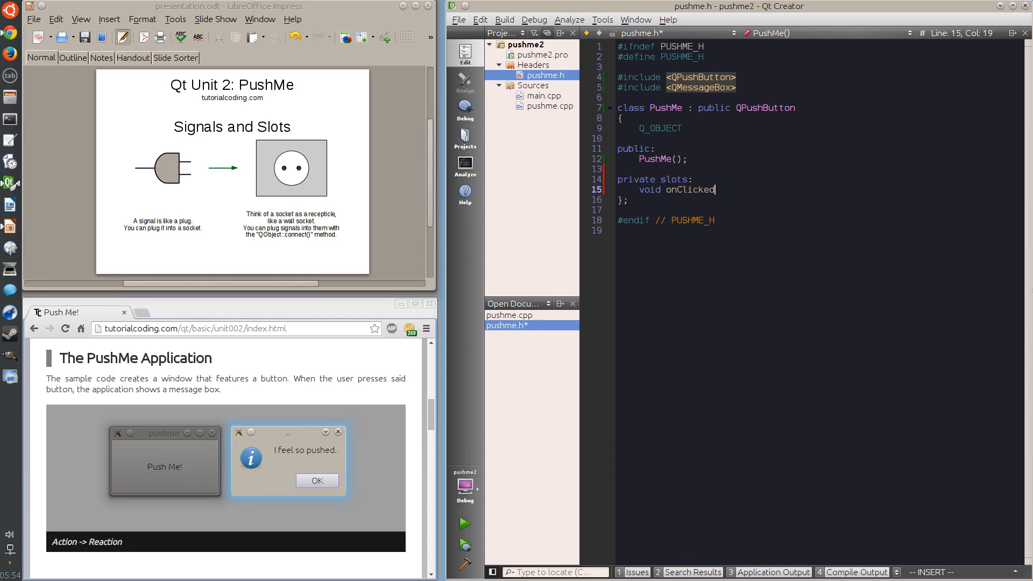
type("();")
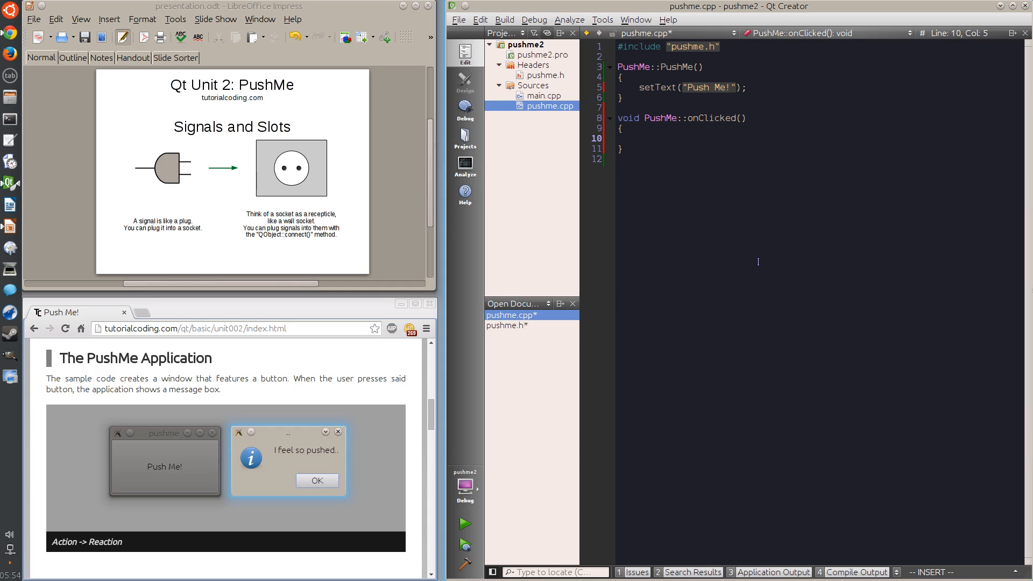
Define PushMe::onClicked() calling QMessageBox::information with "I feel so pushed.." and run it.
type("QMessageBox::")
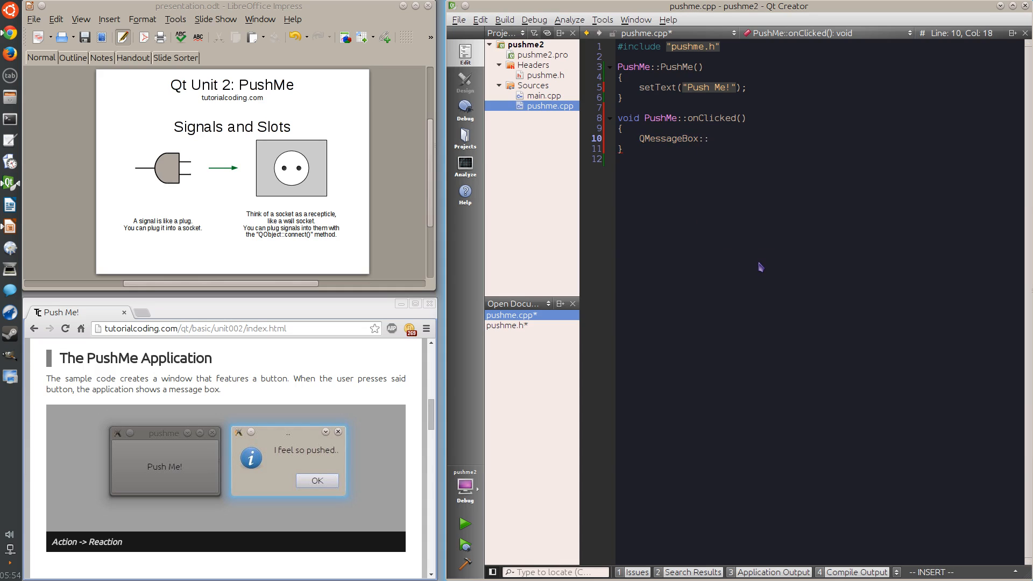
type("information()")
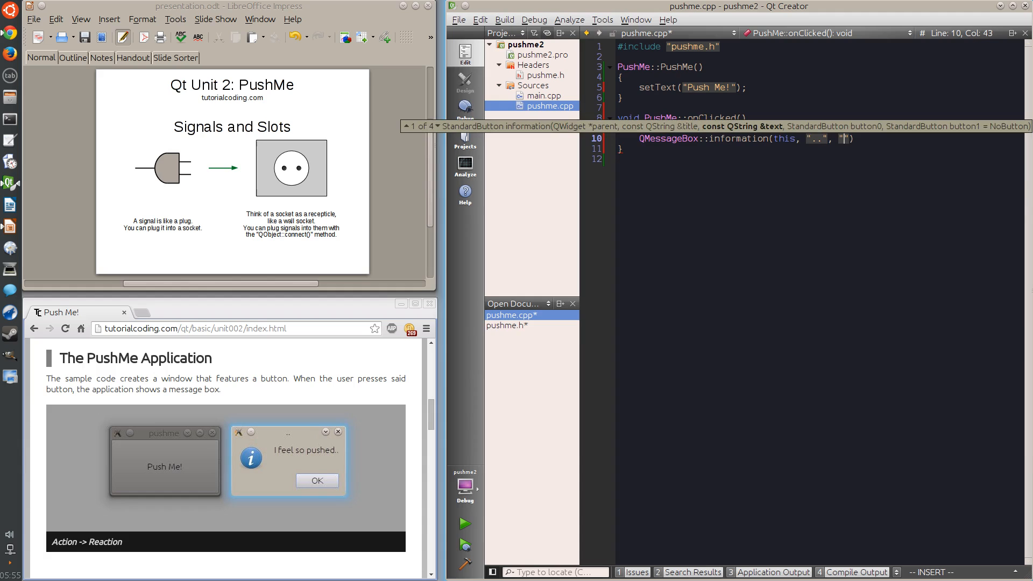
type("I feel so pushed..")
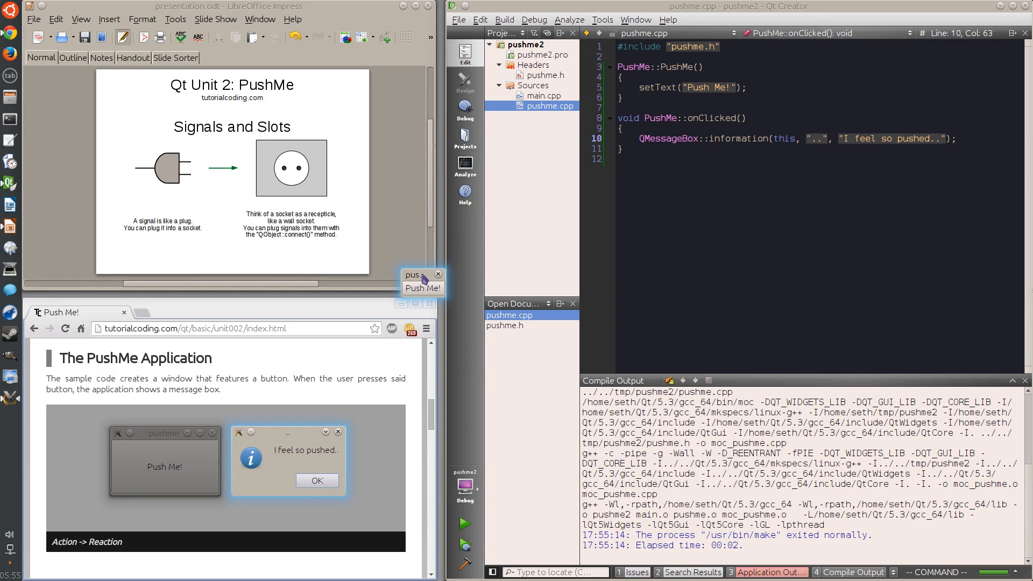
left_click_drag(422, 275, 693, 234)
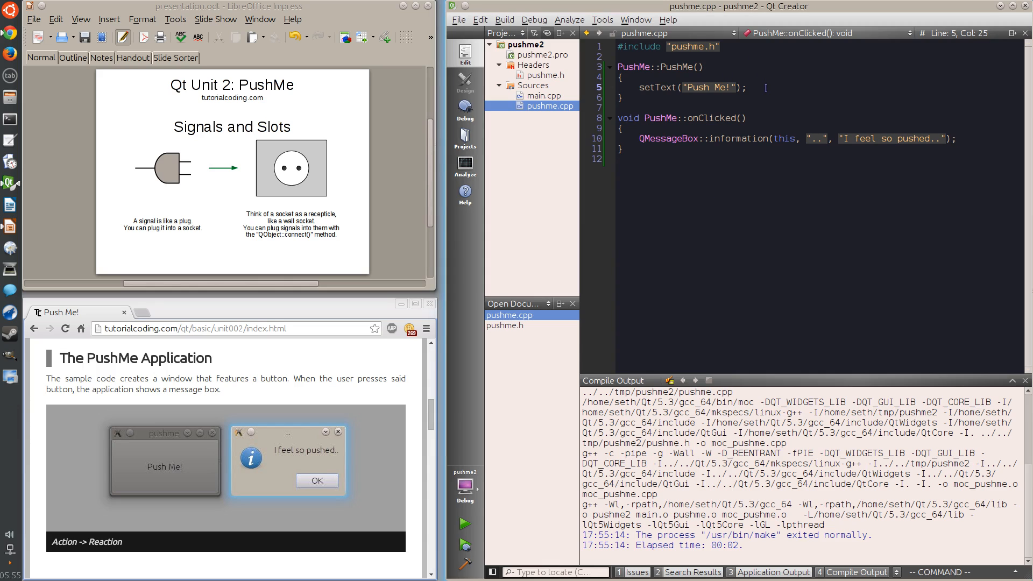
Add connect(this, &QPushButton::clicked, this, &PushMe::onClicked); in the constructor.
key("Return")
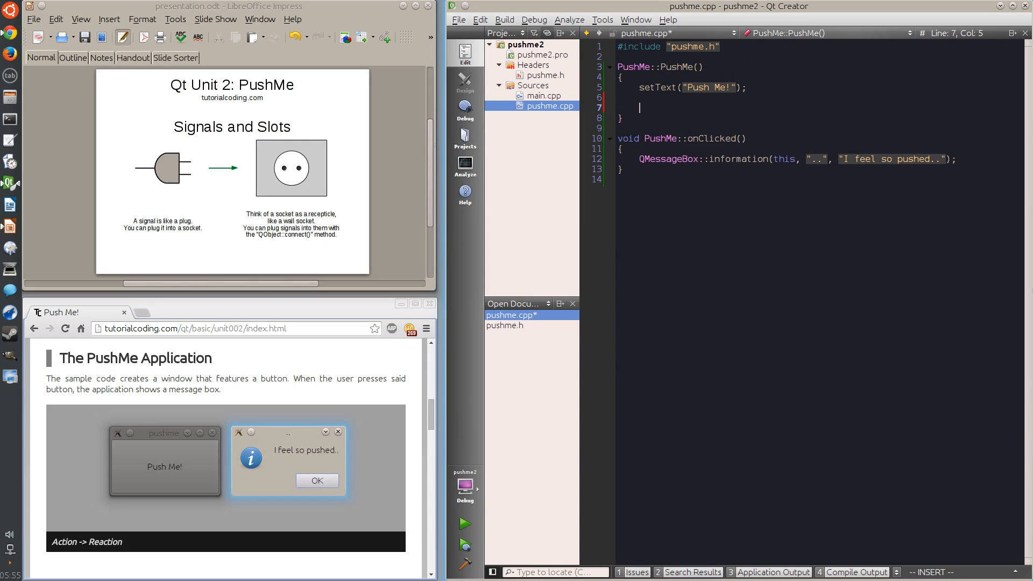
type("connect(this, &")
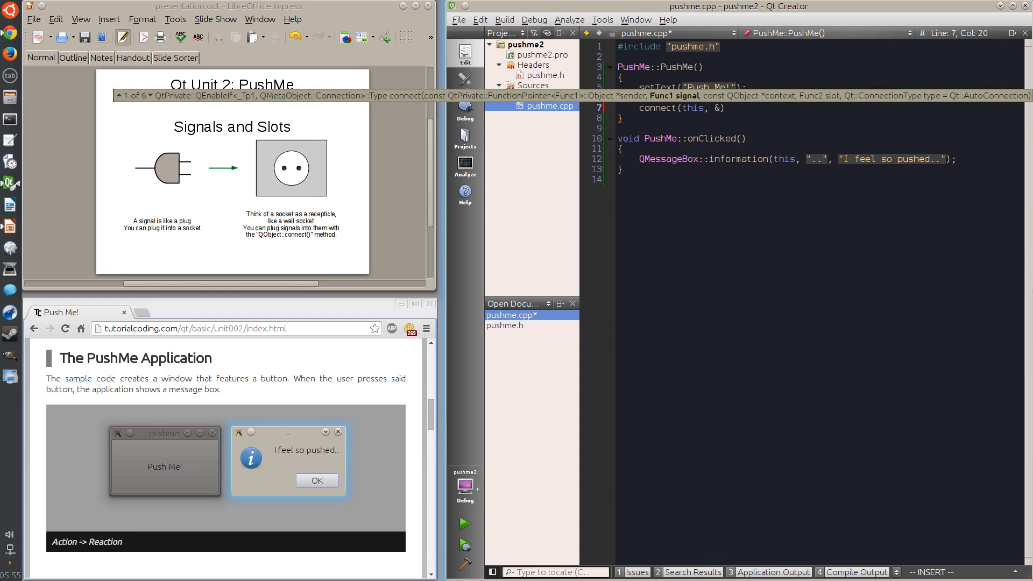
type("QPushButton::")
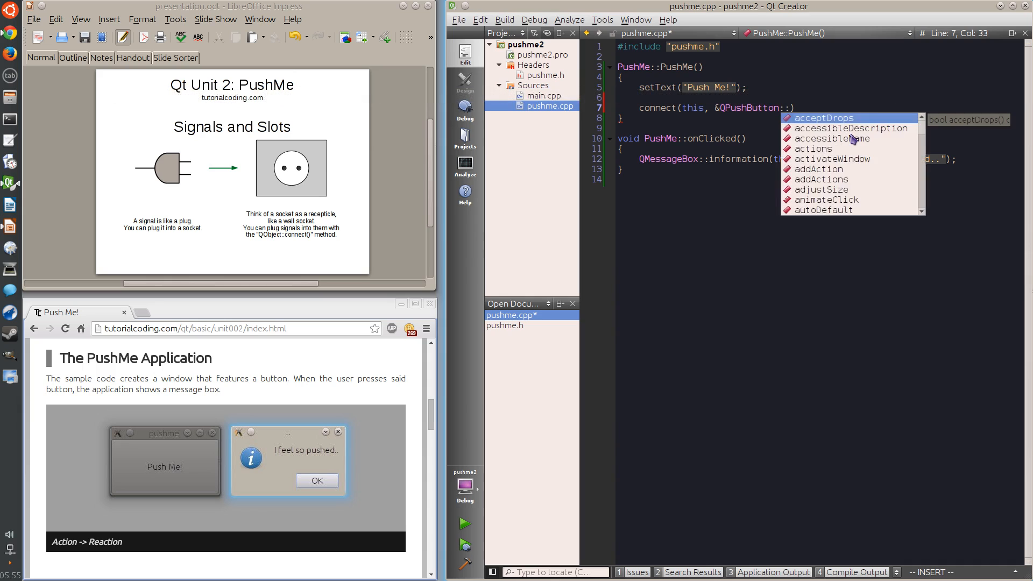
type("clicked,")
type("this, &PushMe:)")
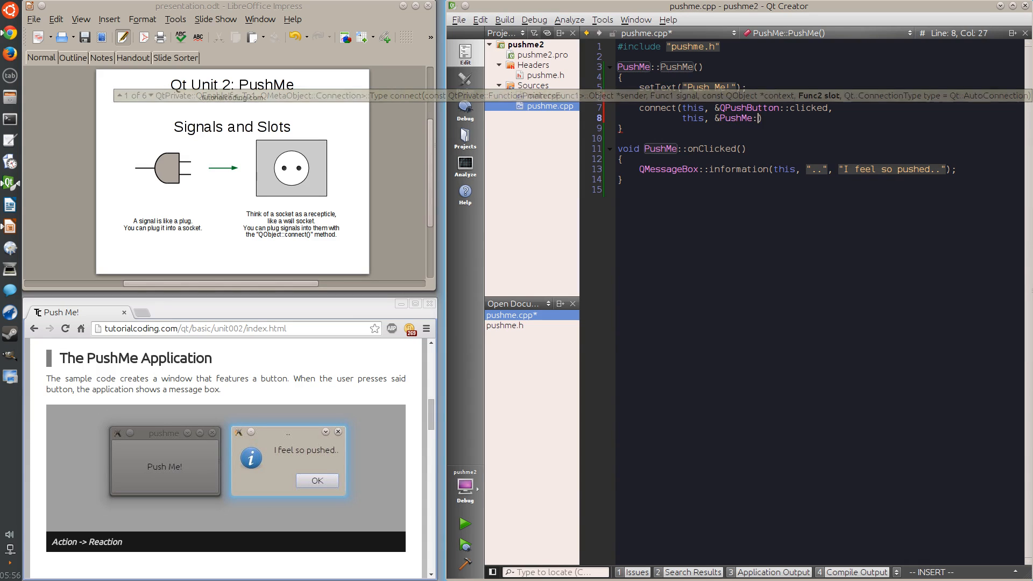
type(":")
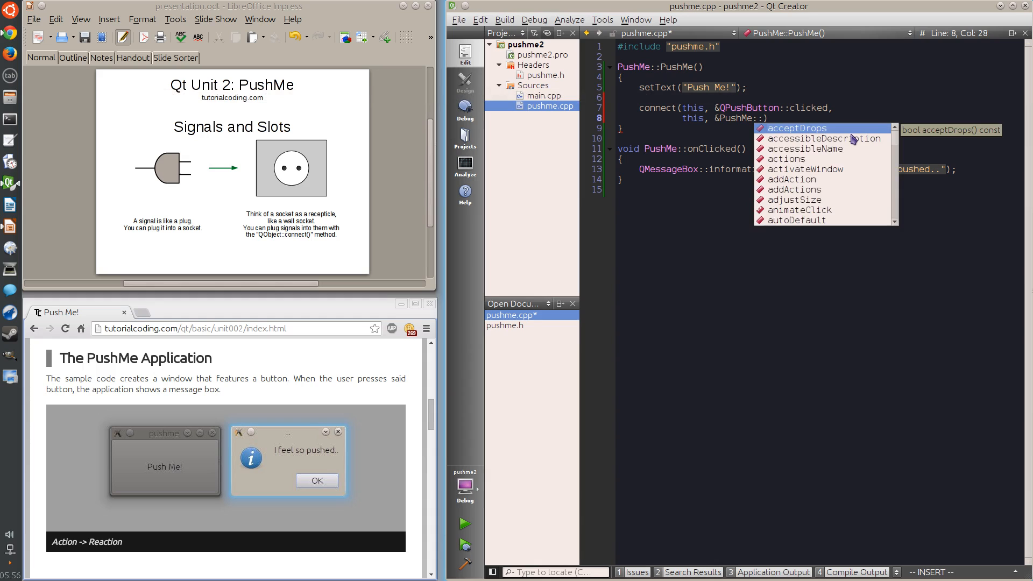
type("onClicked")
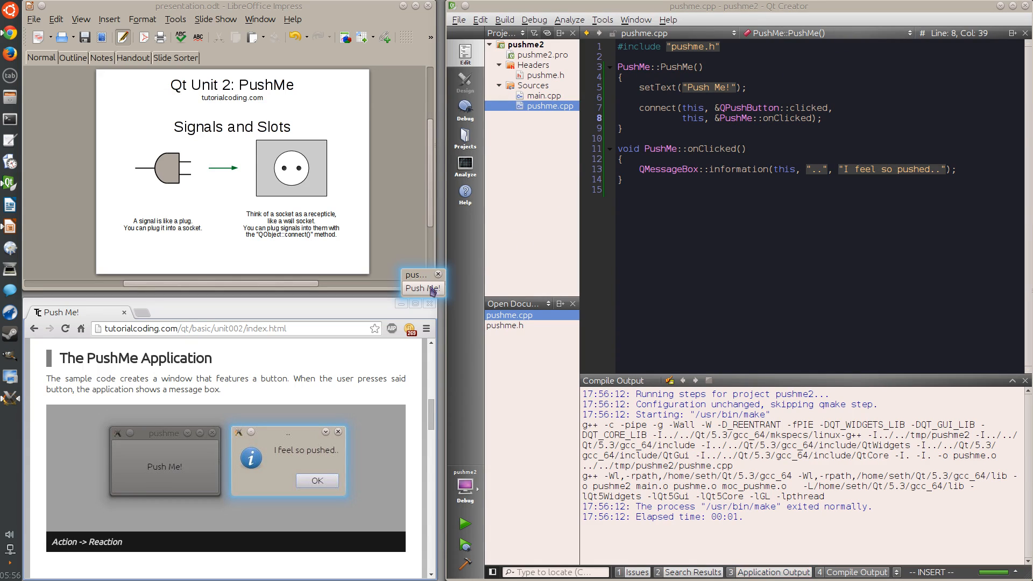
Run the app and push the Push Me! button to show the "I feel so pushed.." box.
left_click_drag(418, 274, 676, 242)
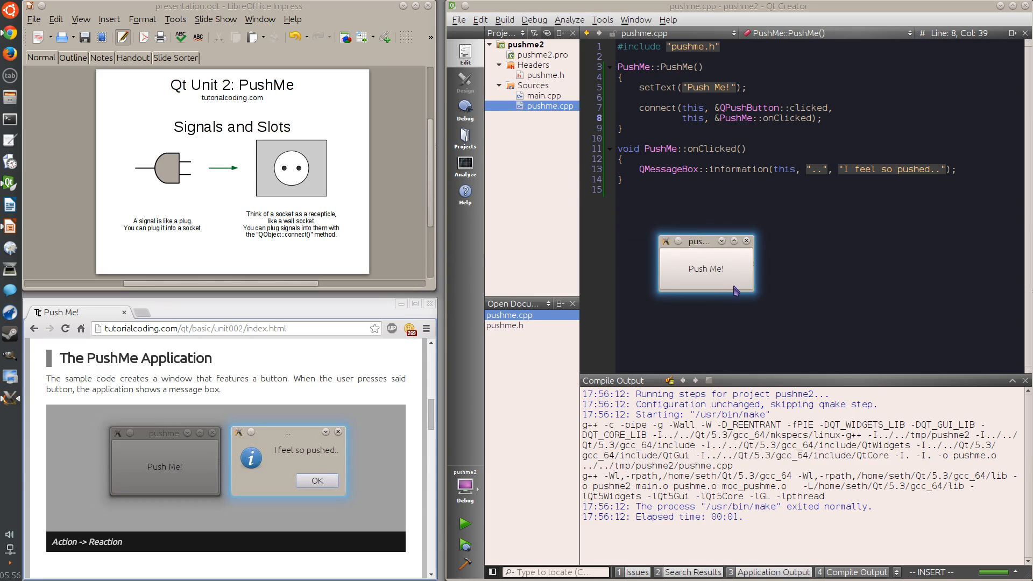
left_click(705, 268)
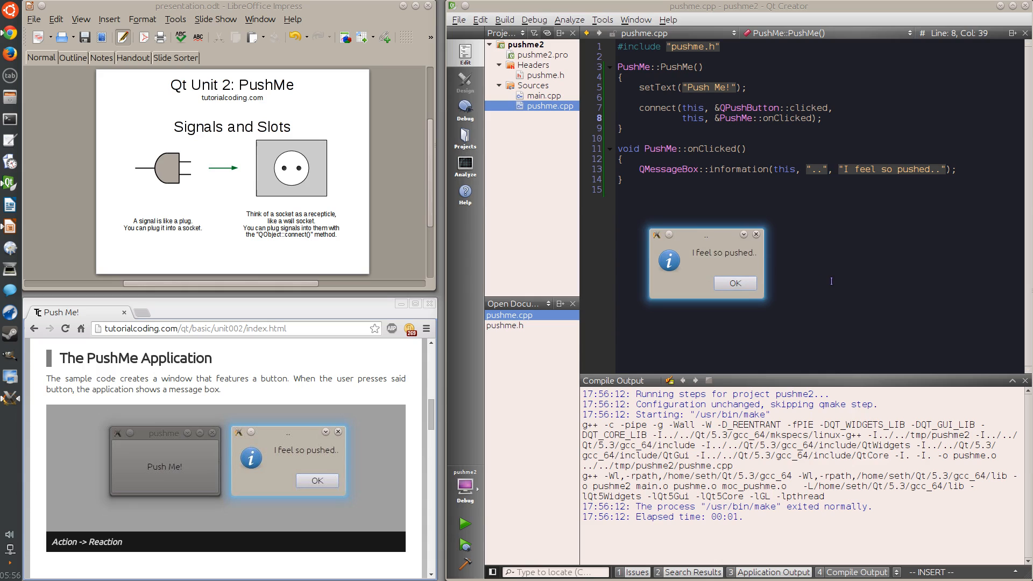